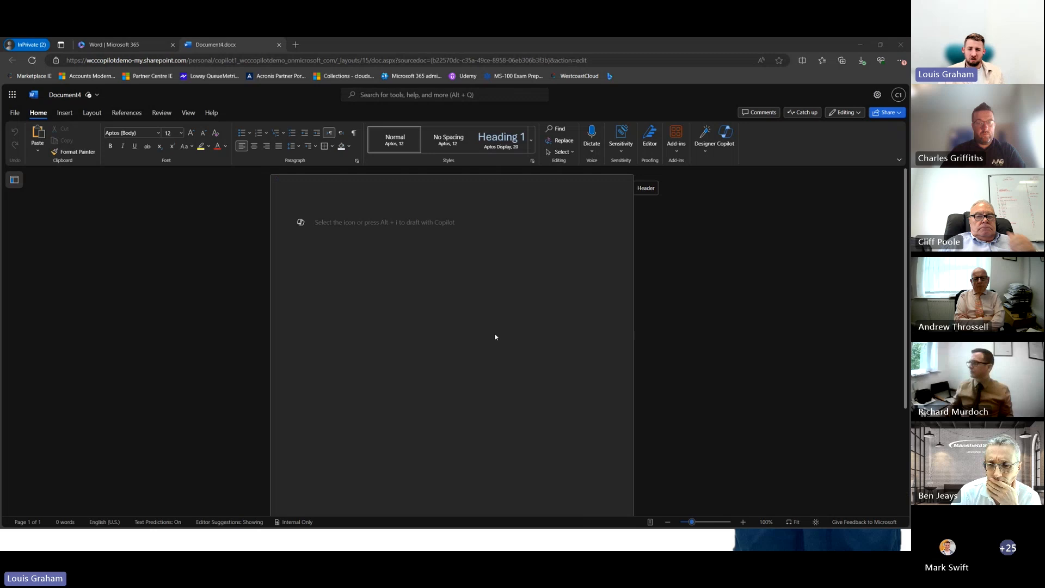
pyautogui.moveTo(368, 194)
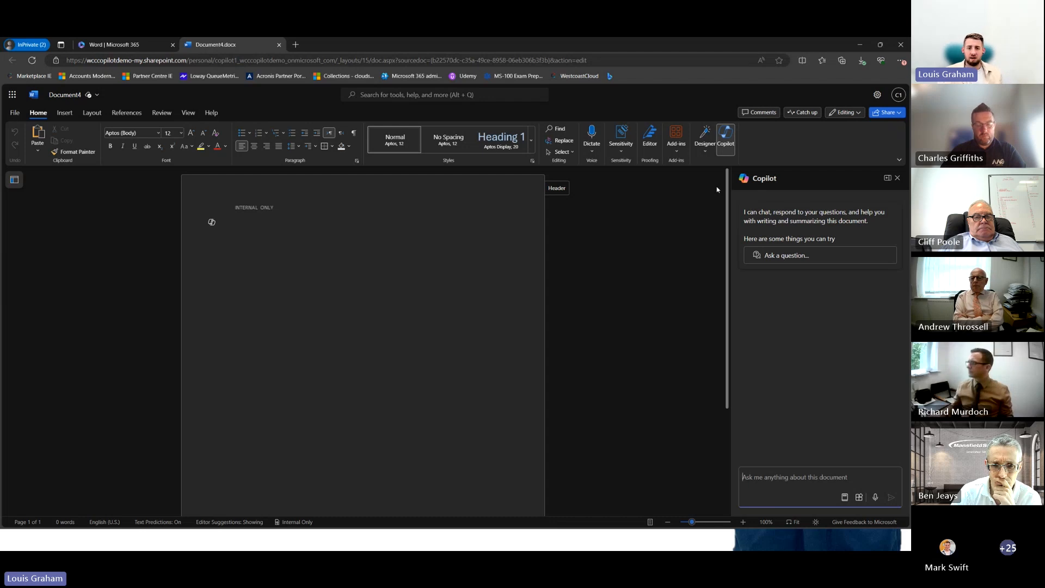
# Step: Open the Draft with Copilot prompt from the Copilot icon in the blank document
pyautogui.click(897, 178)
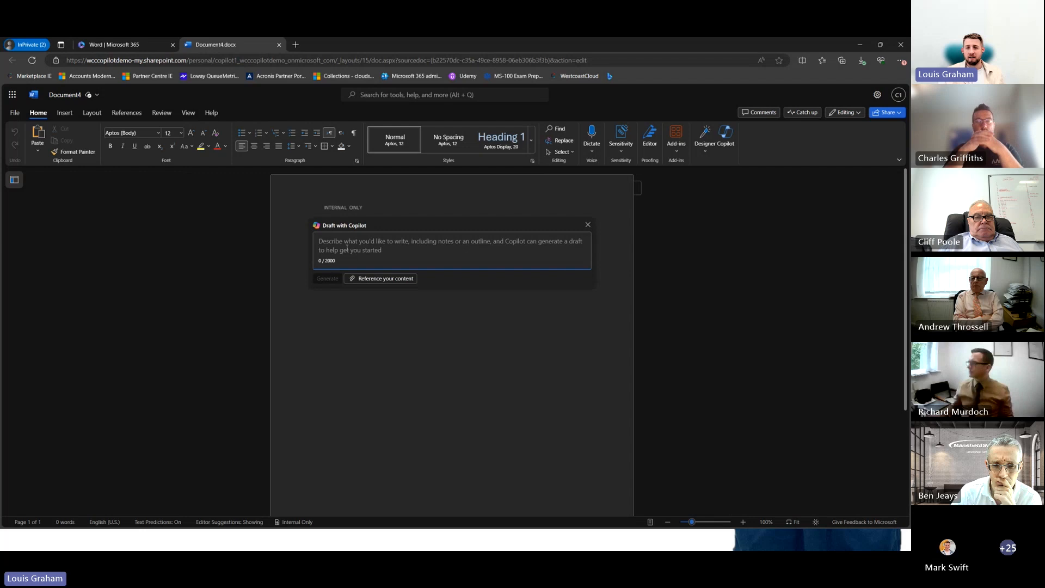
pyautogui.moveTo(364, 258)
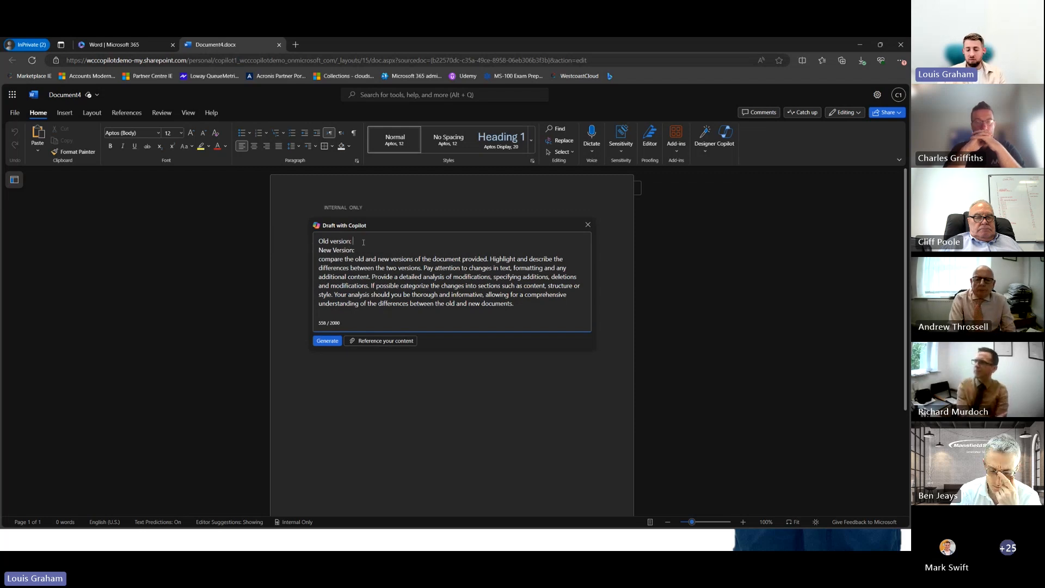
# Step: Reference Privacy Policy.docx as the old version in the comparison prompt
pyautogui.write('/p')
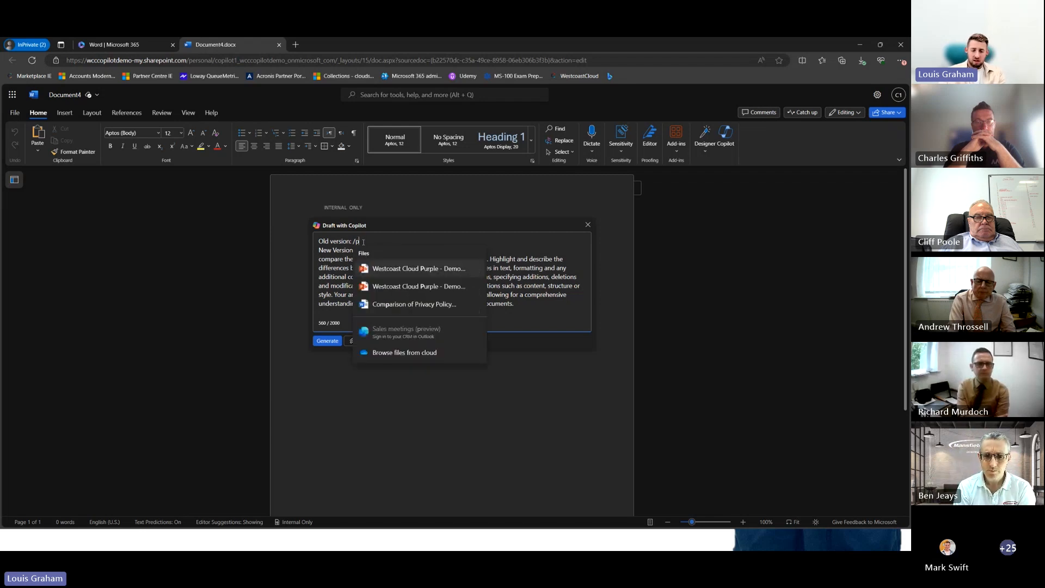
pyautogui.write('oli')
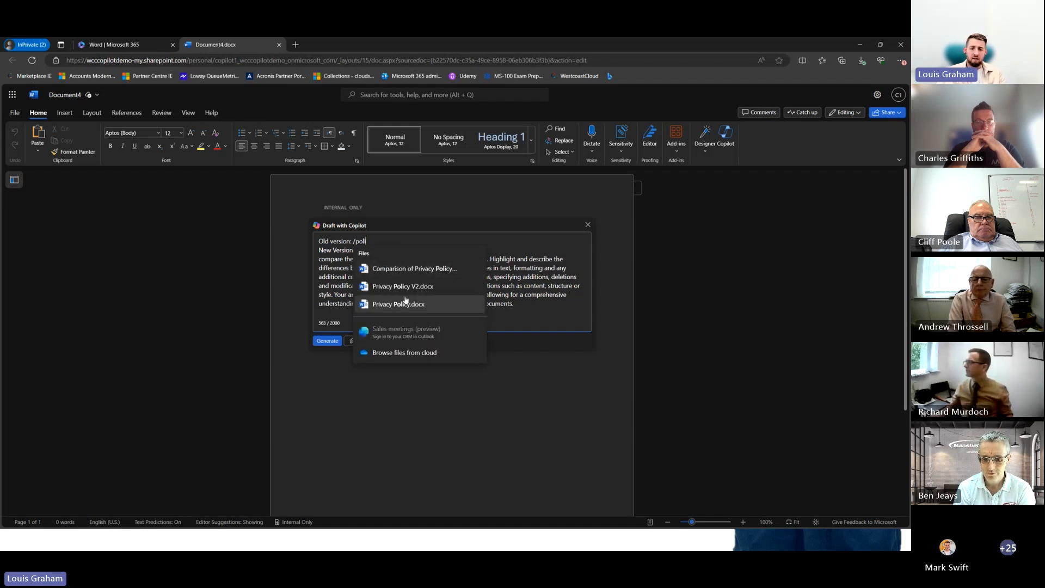
pyautogui.click(398, 303)
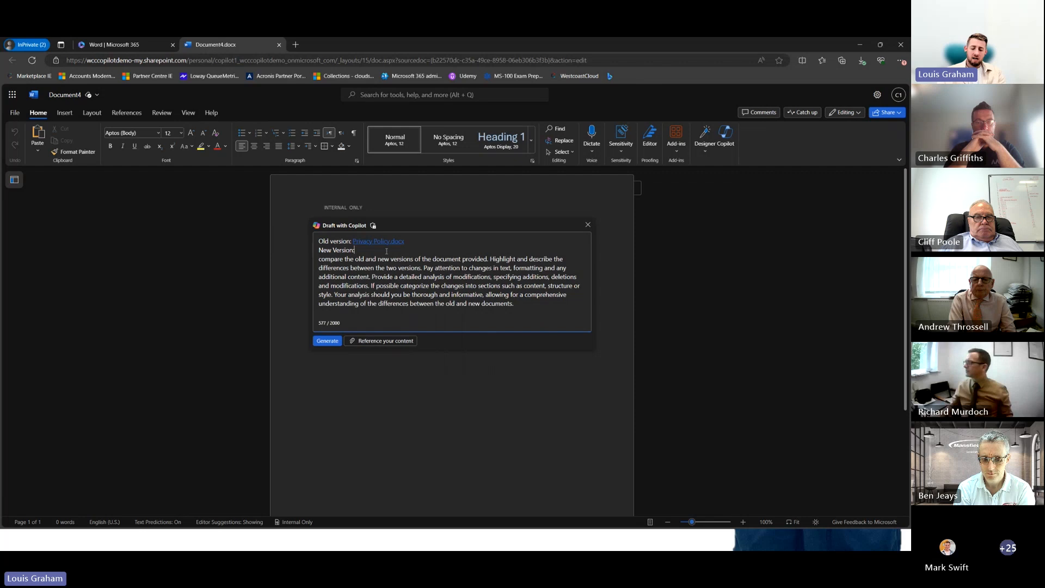
# Step: Search /privac after 'New Version:' to reference Privacy Policy V2.docx
pyautogui.write('/po')
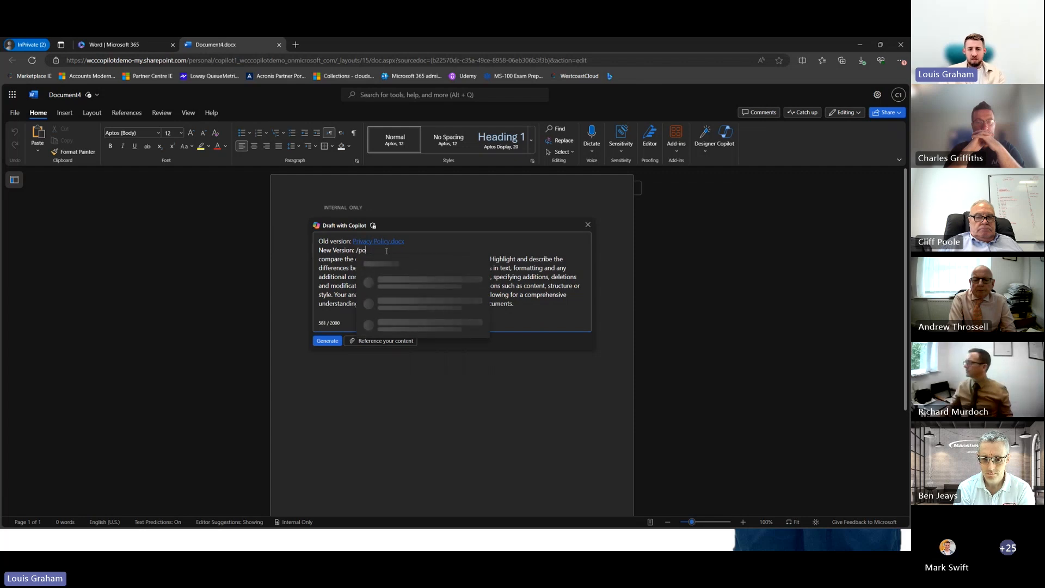
pyautogui.write('privacy Policy V2.docx')
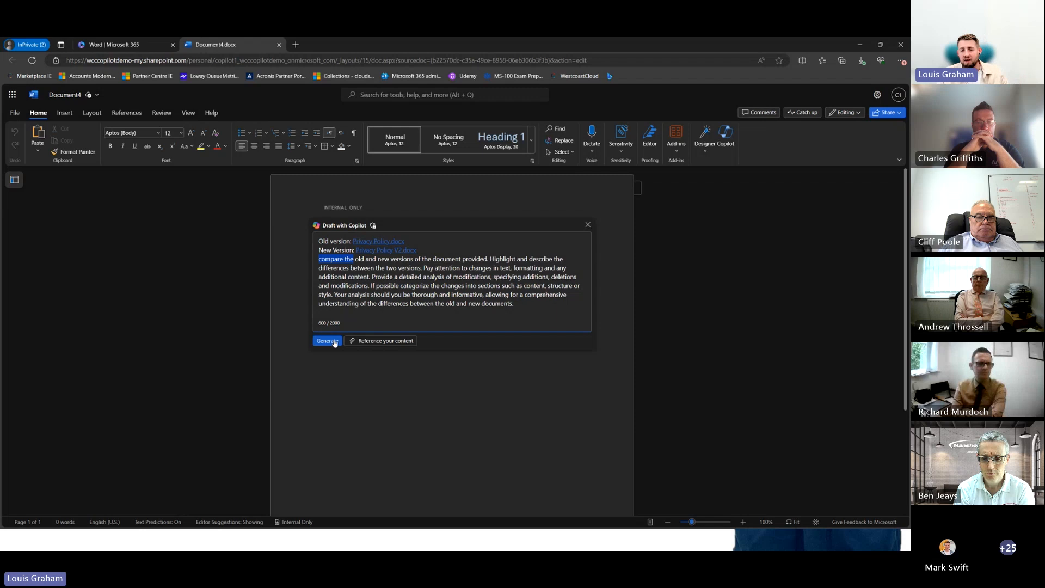
# Step: Generate the Comparison of Privacy Policies draft from the two referenced files
pyautogui.click(327, 341)
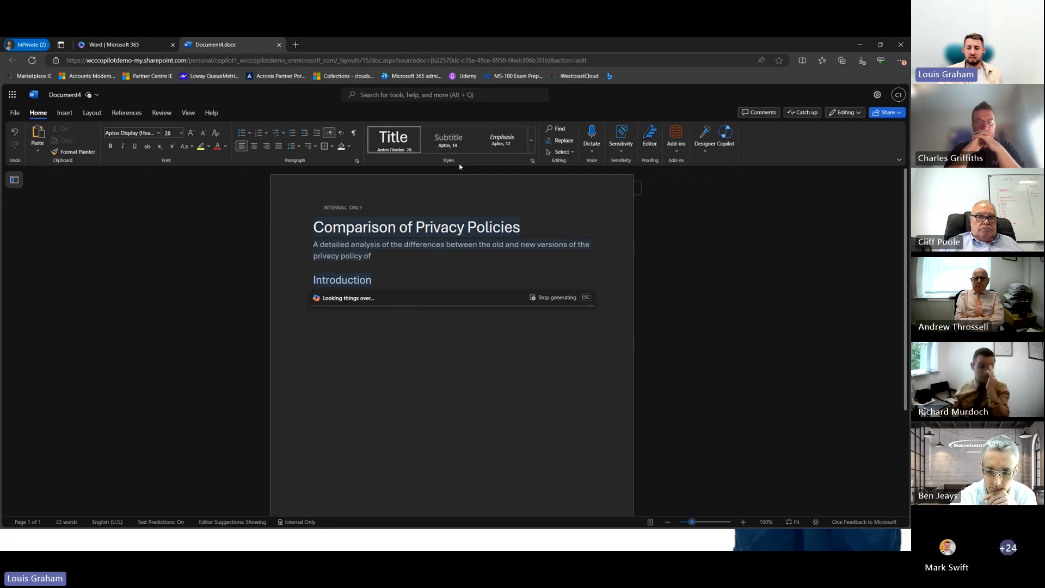
pyautogui.moveTo(613, 189)
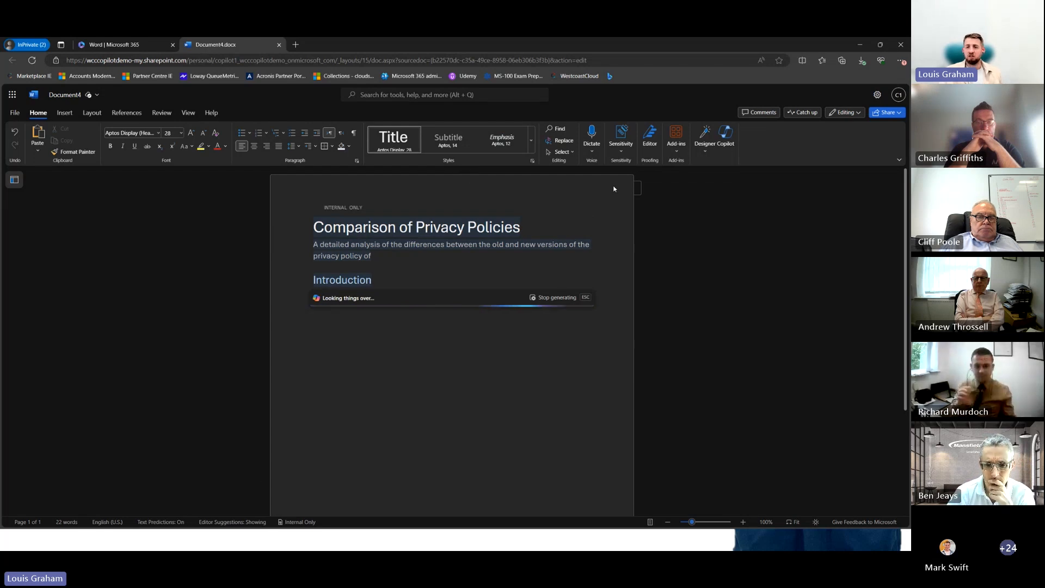
pyautogui.moveTo(620, 141)
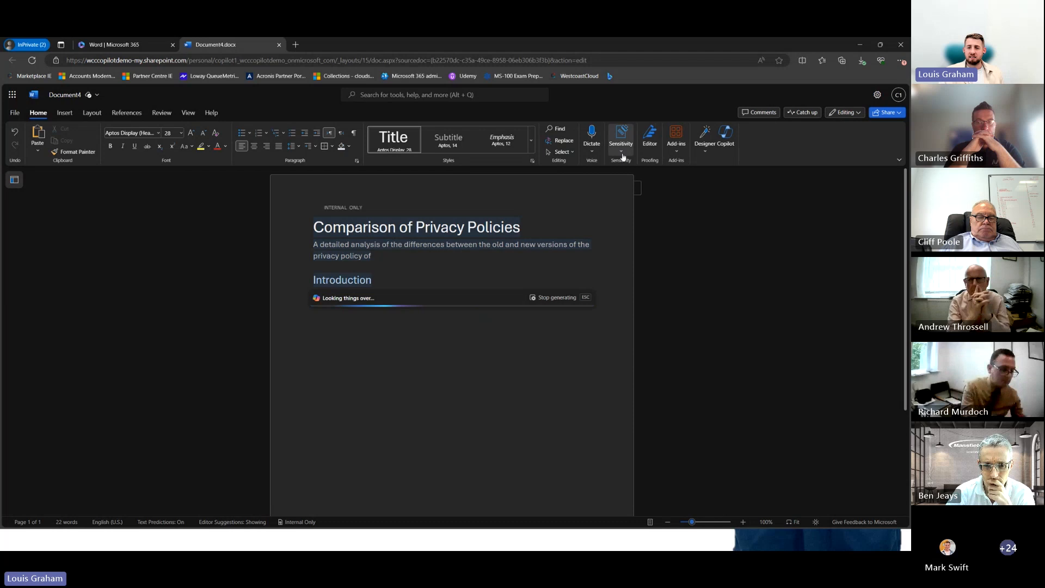
pyautogui.click(620, 140)
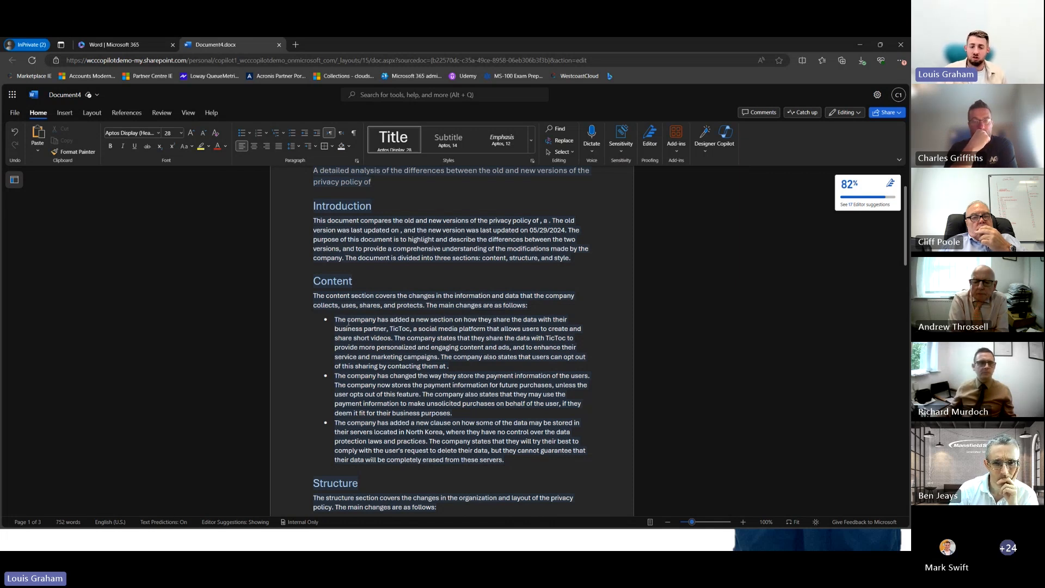
# Step: Scroll through the finished draft to review the Content and Structure sections
pyautogui.scroll(-3)
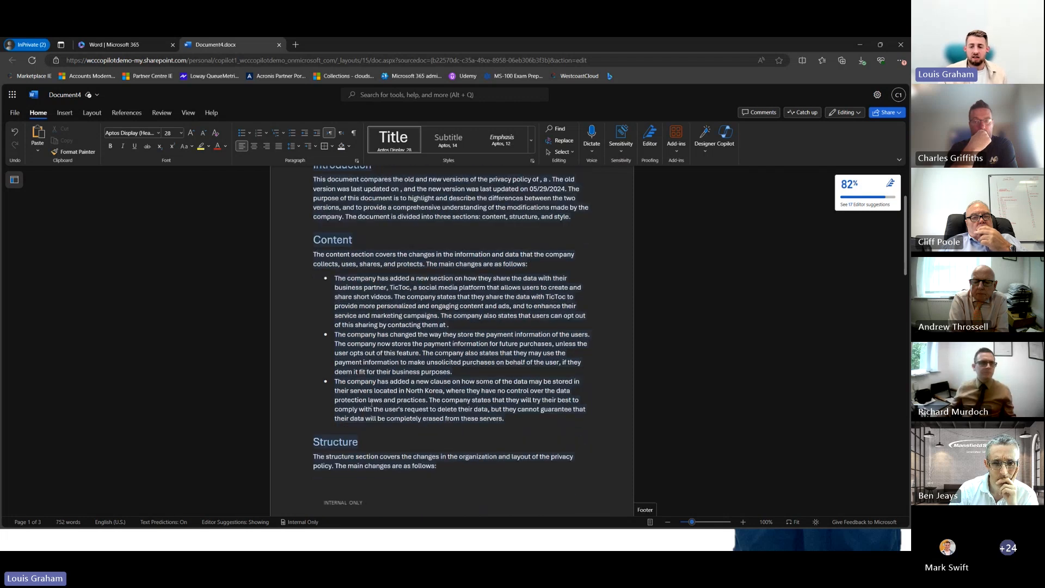